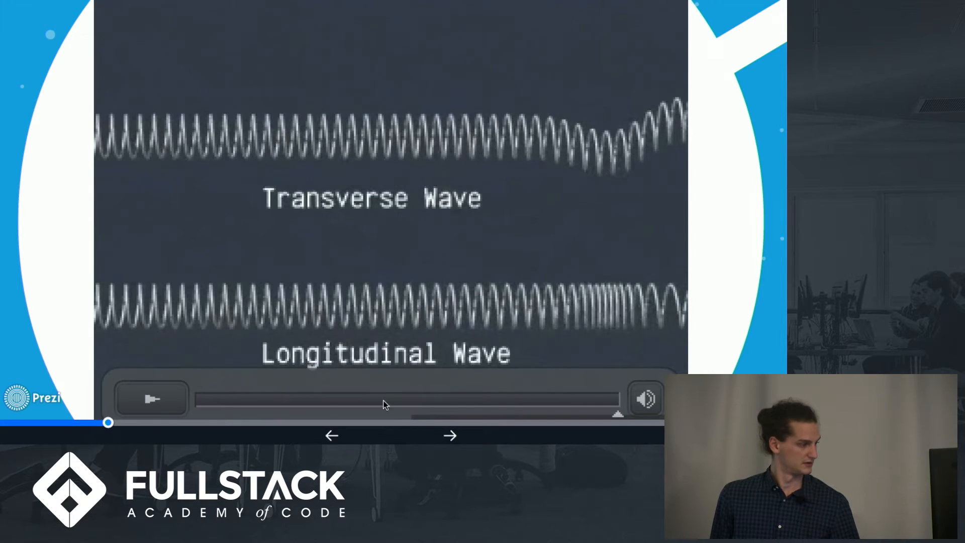
Play the transverse vs longitudinal wave video, then advance to the sound pressure wavelength diagram.
left_click(151, 400)
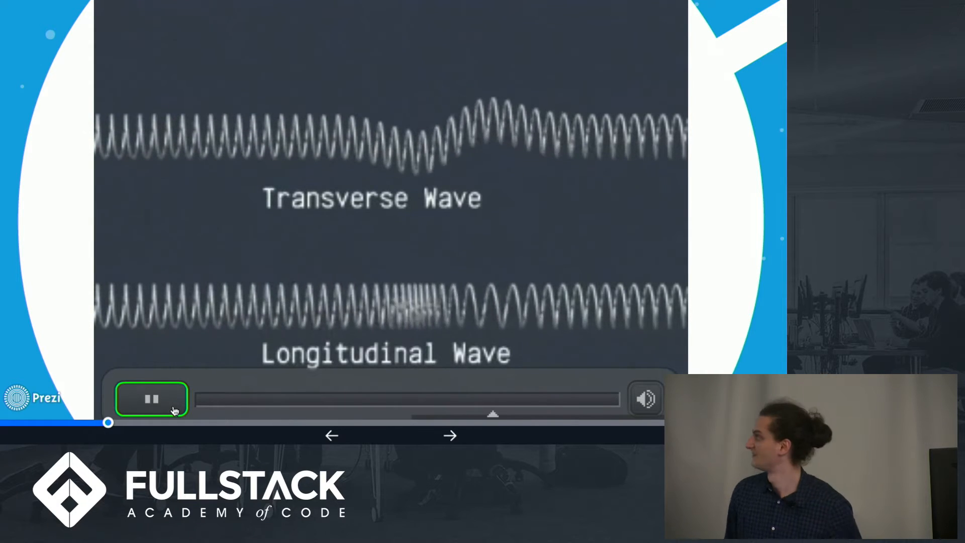
left_click(151, 398)
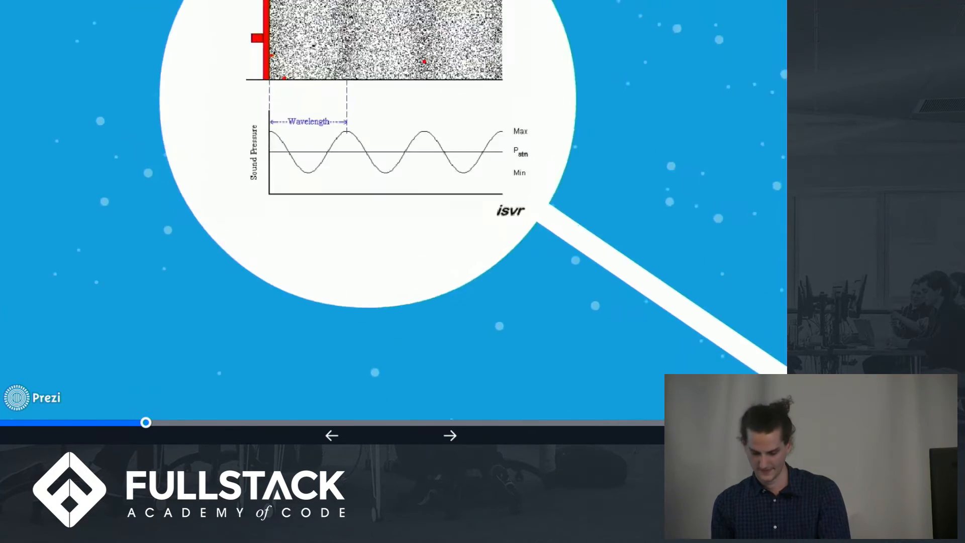
Advance the deck to the How Speakers Make Sound exploded speaker diagram.
left_click(450, 436)
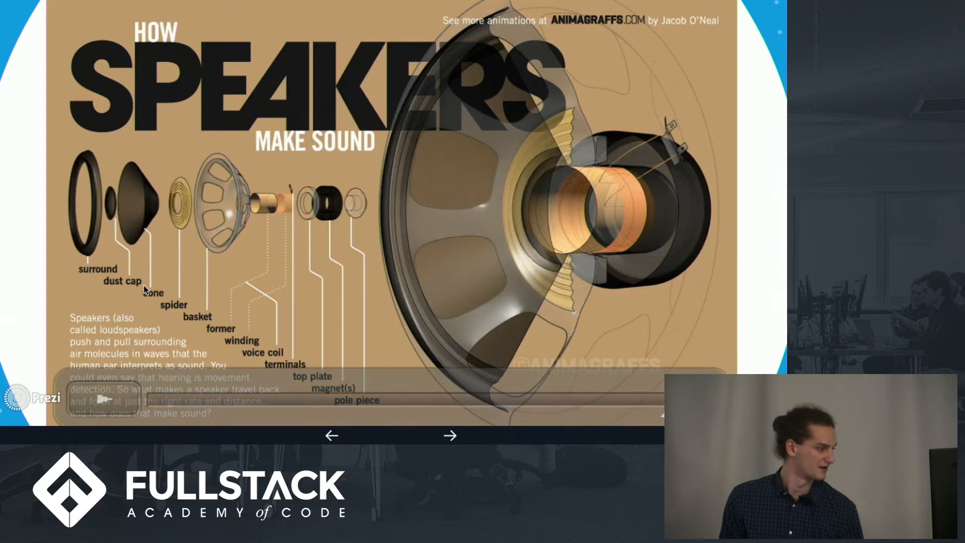
Advance through 'But what about computers?' to the Analog to Digital Conversion topic.
left_click(101, 399)
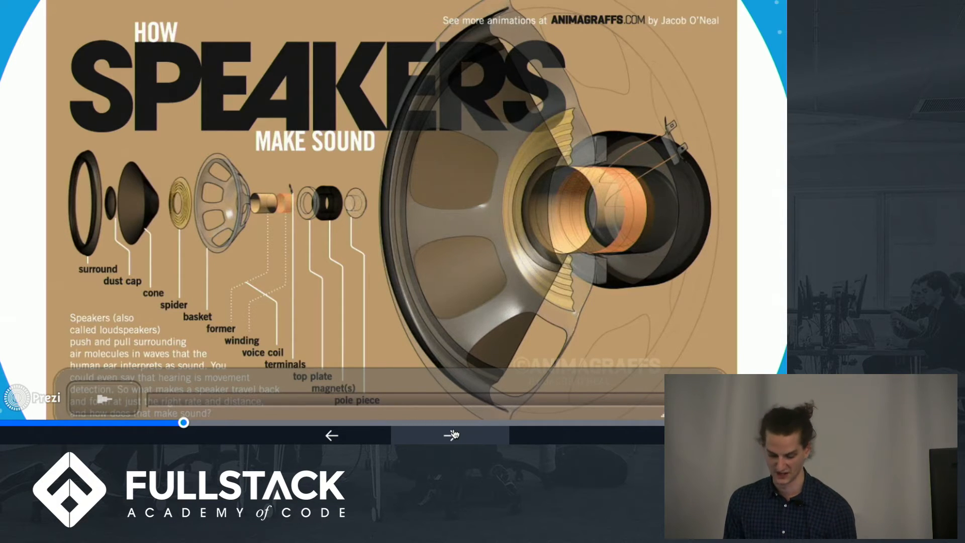
left_click(450, 435)
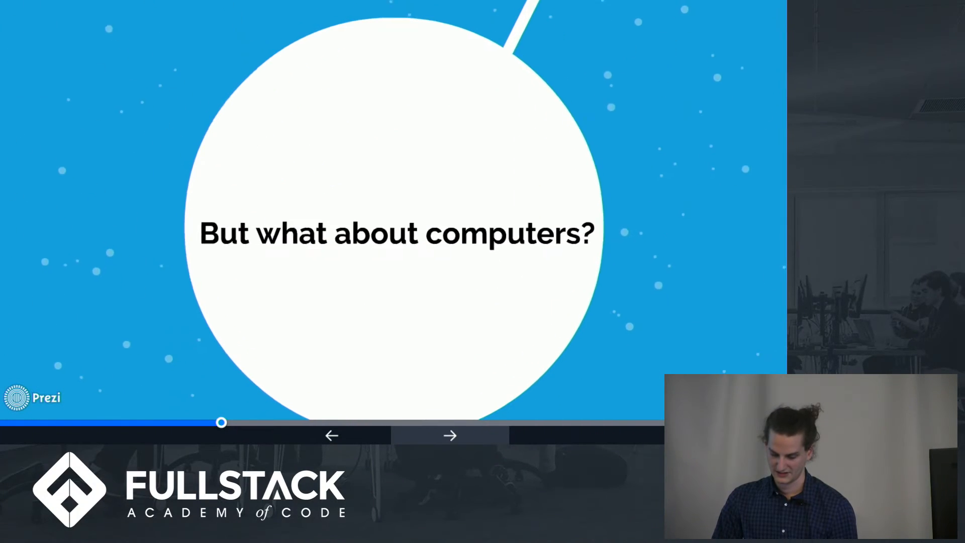
left_click(450, 435)
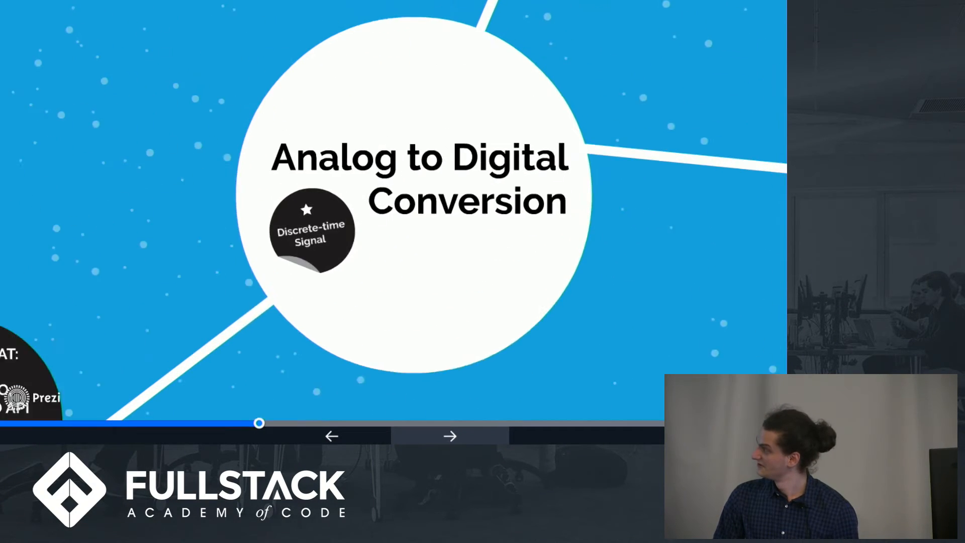